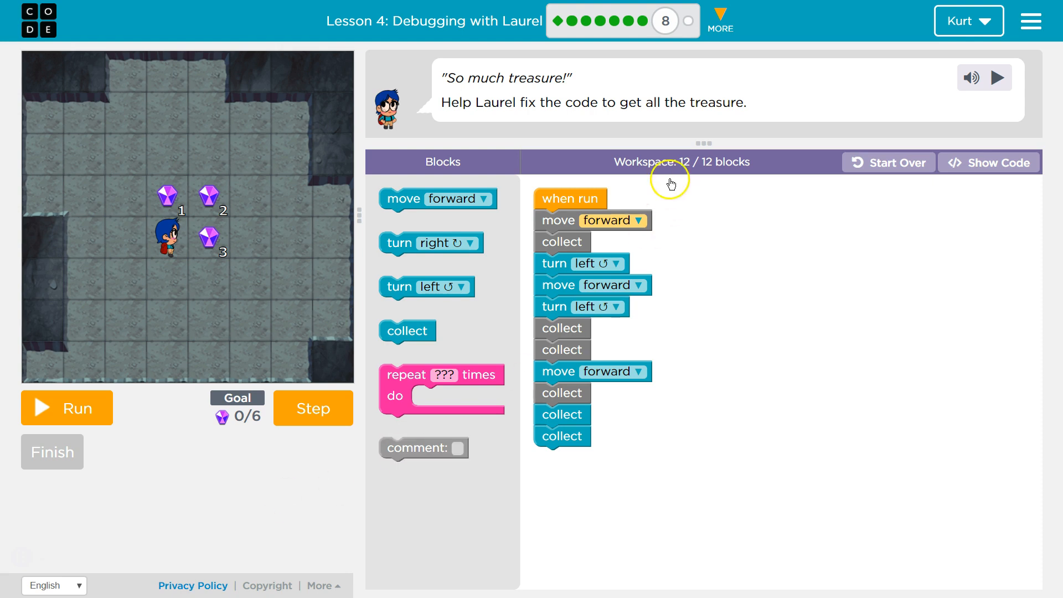
pyautogui.moveTo(611, 125)
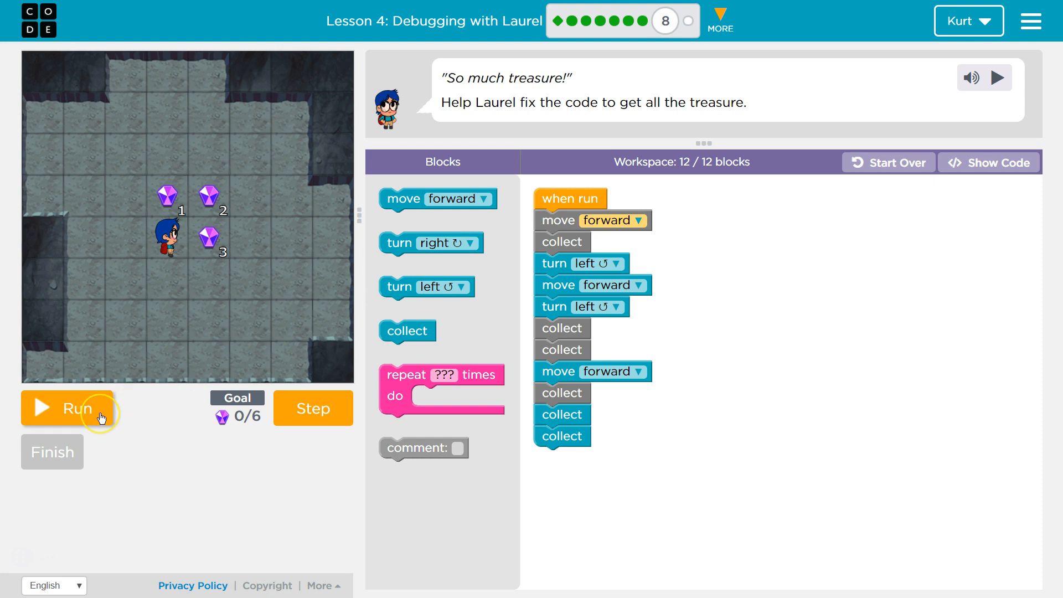
# Step: Run Laurel's program as given, then reset the puzzle after the failed run
pyautogui.click(67, 408)
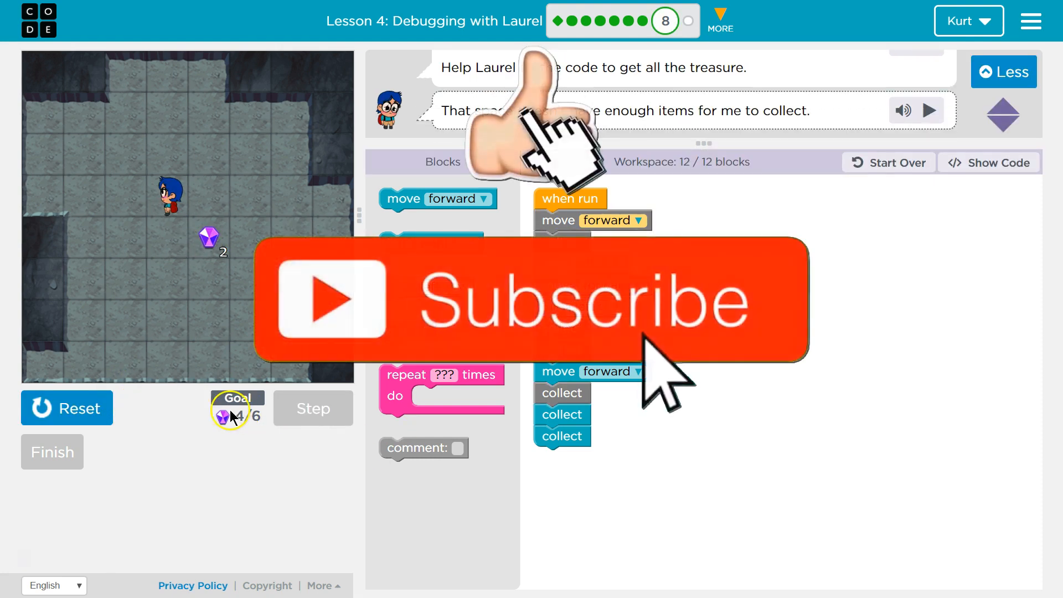
pyautogui.click(312, 409)
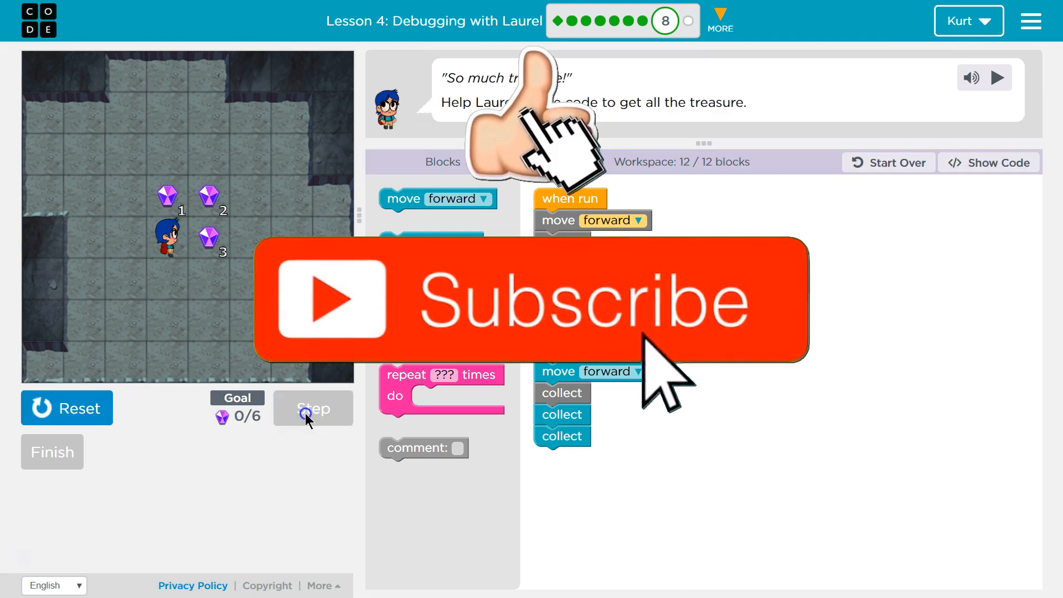
# Step: Step through the program block by block, ending with only 4 of 6 gems collected
pyautogui.click(313, 408)
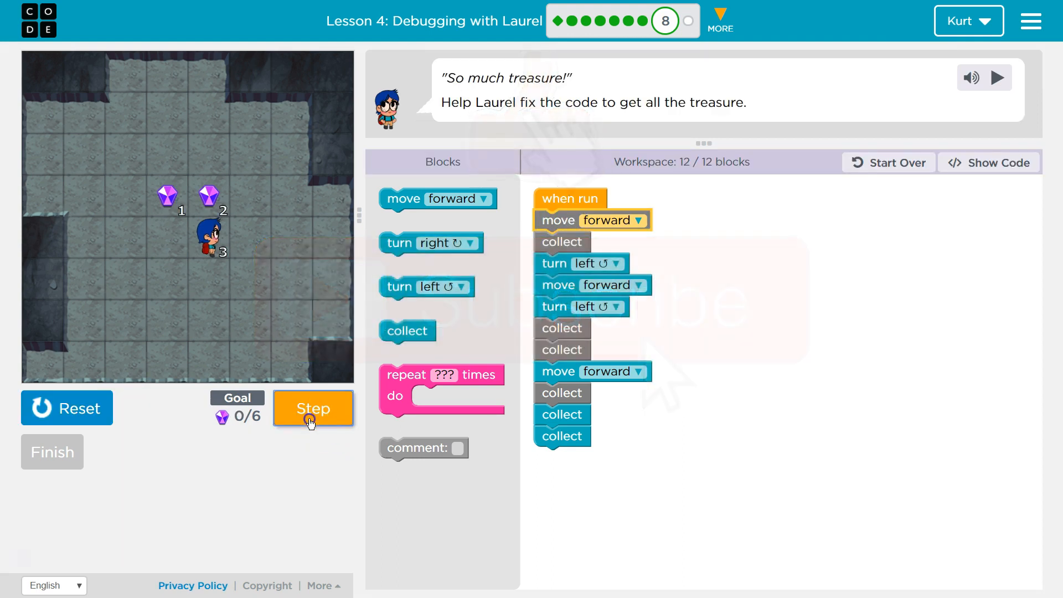
pyautogui.click(312, 408)
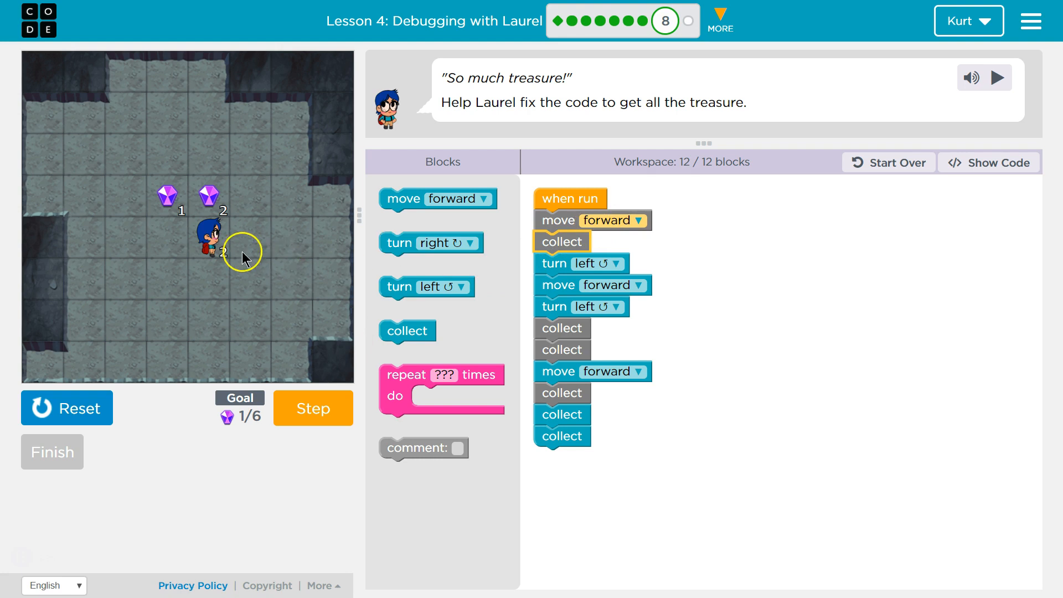
pyautogui.click(312, 408)
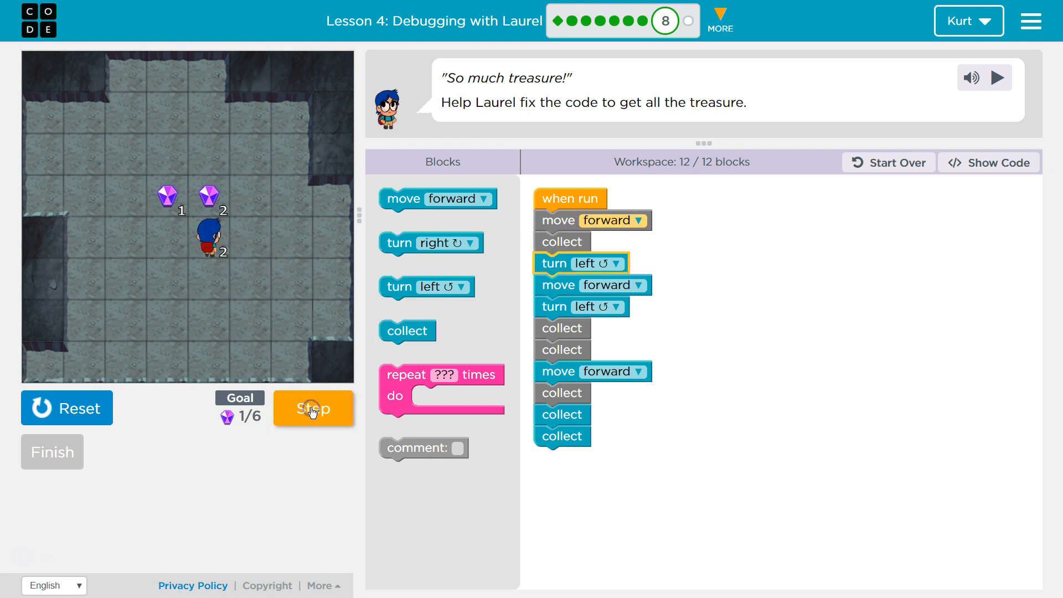
pyautogui.click(312, 408)
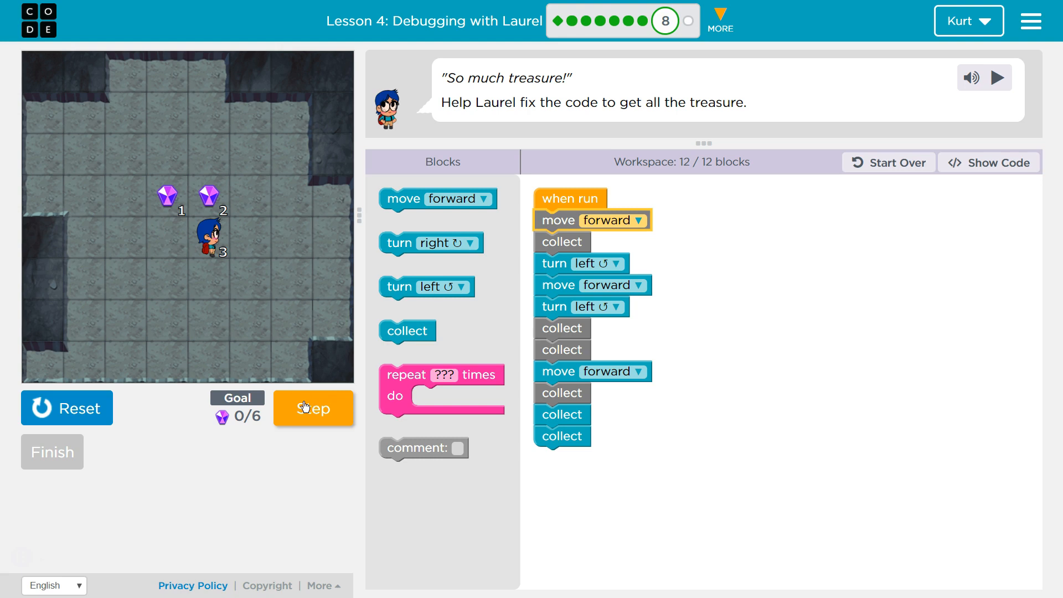
pyautogui.click(314, 408)
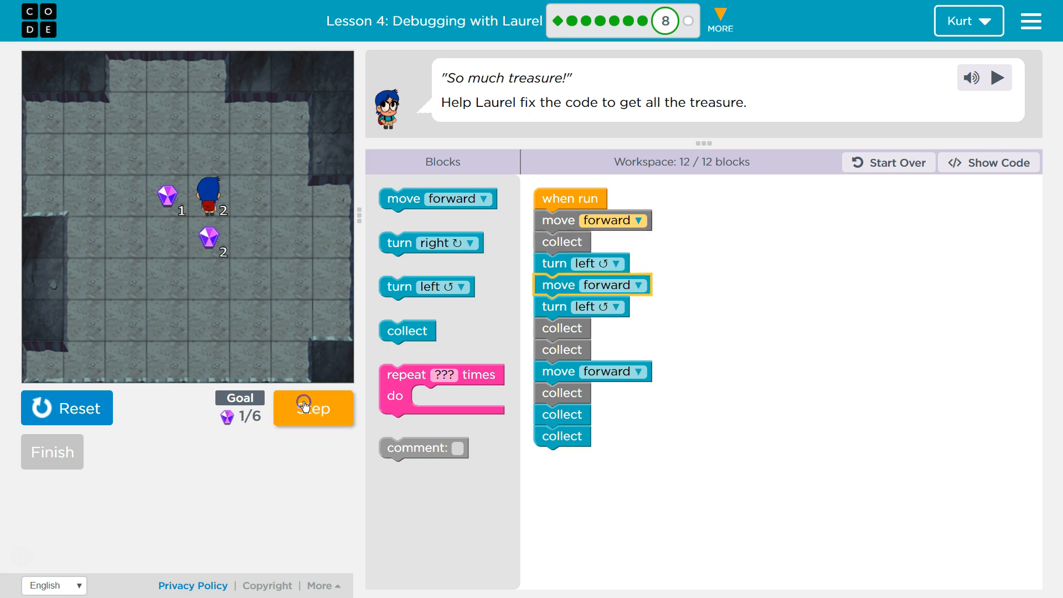
pyautogui.click(313, 407)
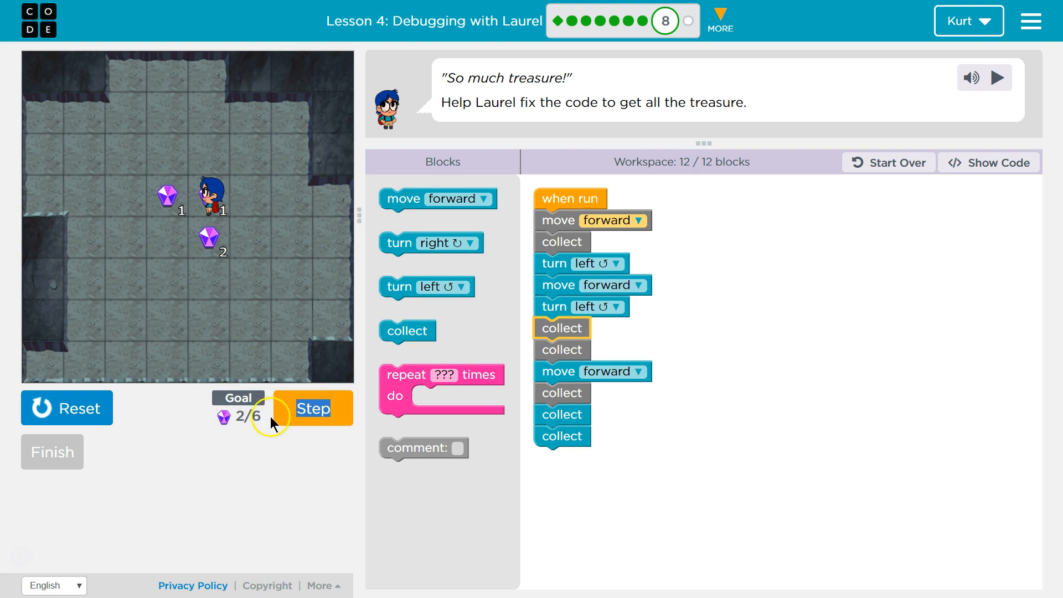
pyautogui.click(312, 409)
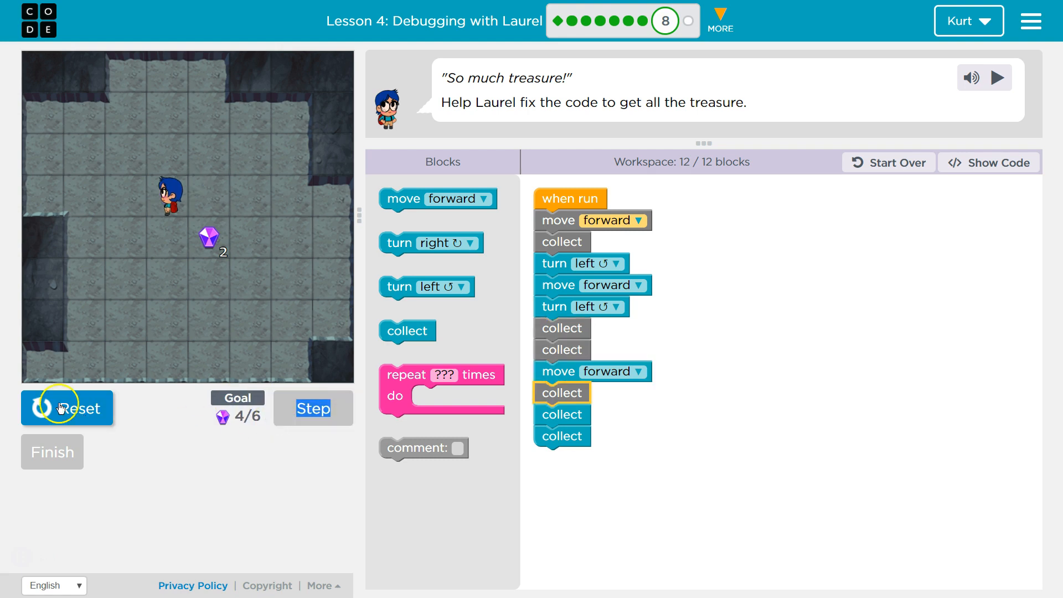
# Step: Reset, add two collect blocks after the first, and step through to gather all 6 gems
pyautogui.click(67, 407)
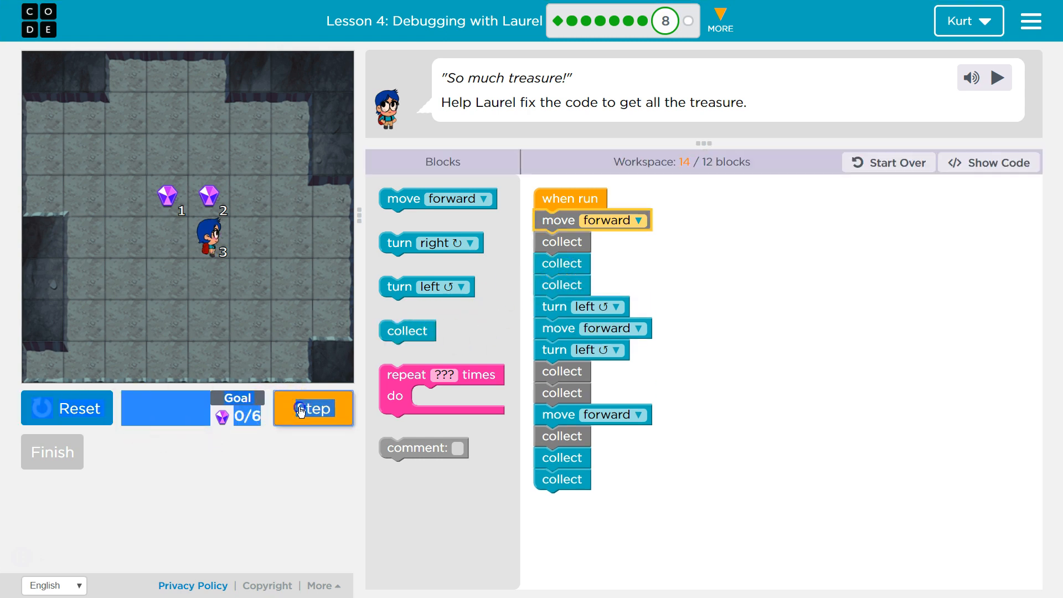
pyautogui.click(313, 409)
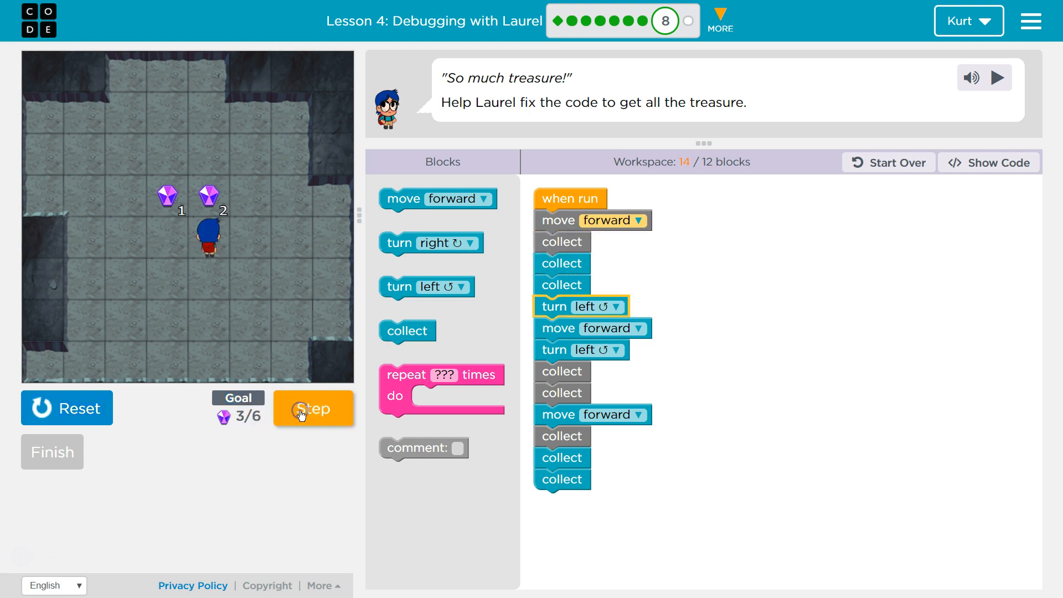
pyautogui.click(312, 408)
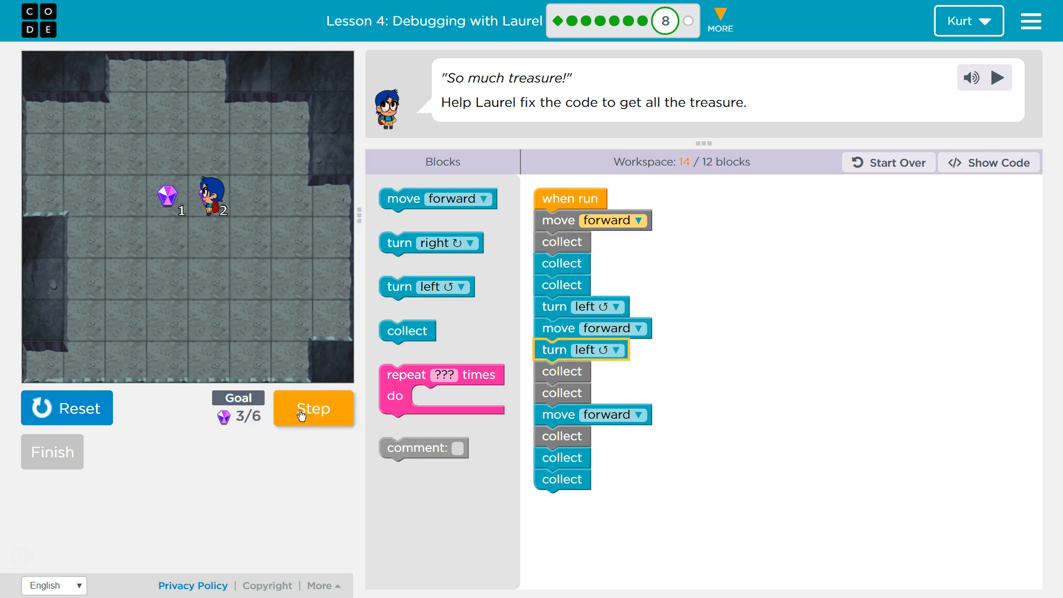
pyautogui.click(314, 409)
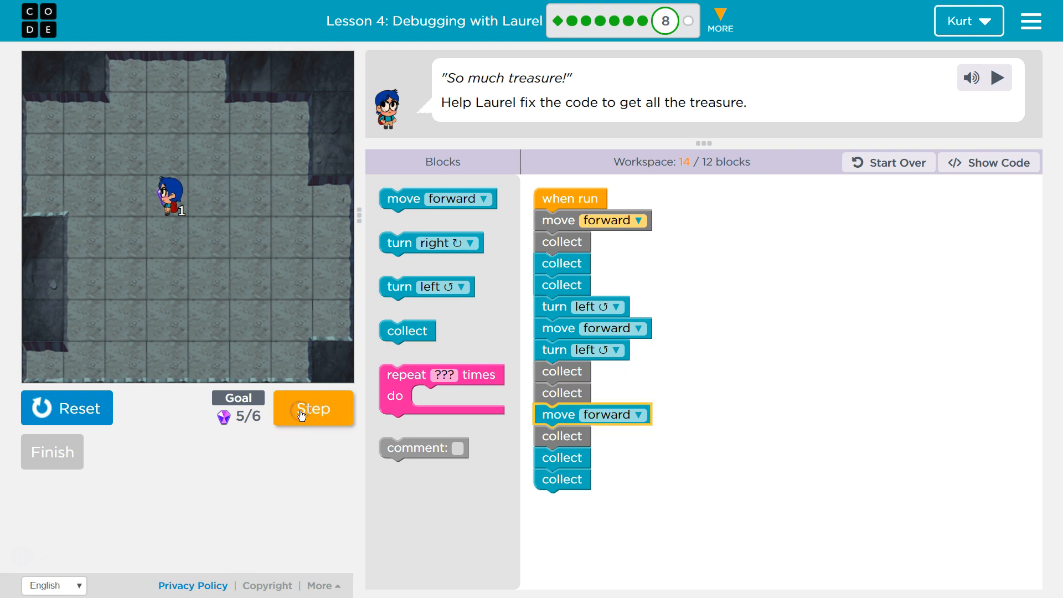
pyautogui.click(313, 409)
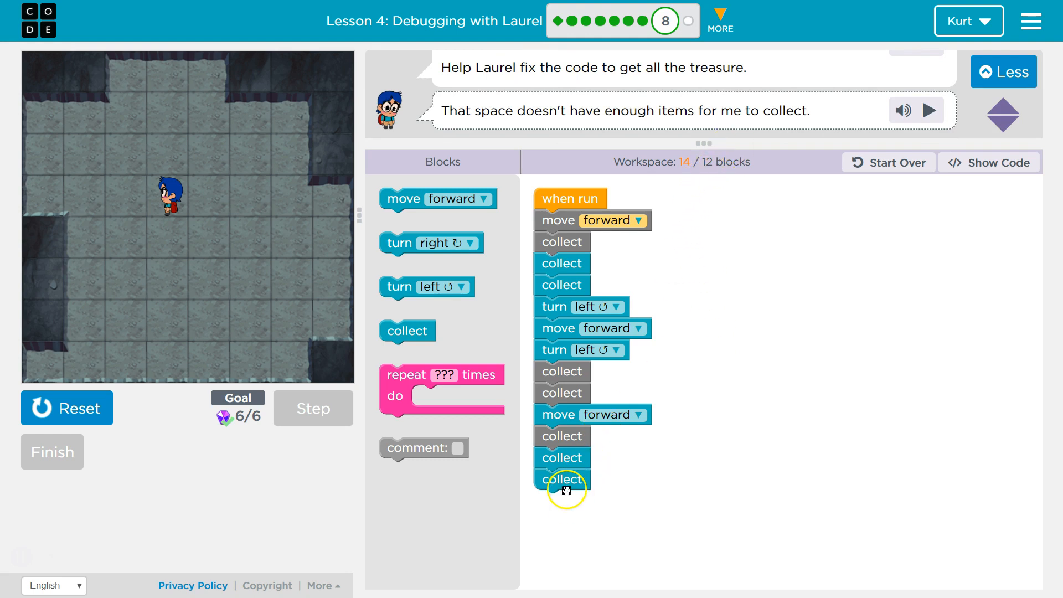
# Step: Remove the surplus collect blocks, leaving 12 of 12, and rerun to collect all 6 gems cleanly
pyautogui.click(65, 408)
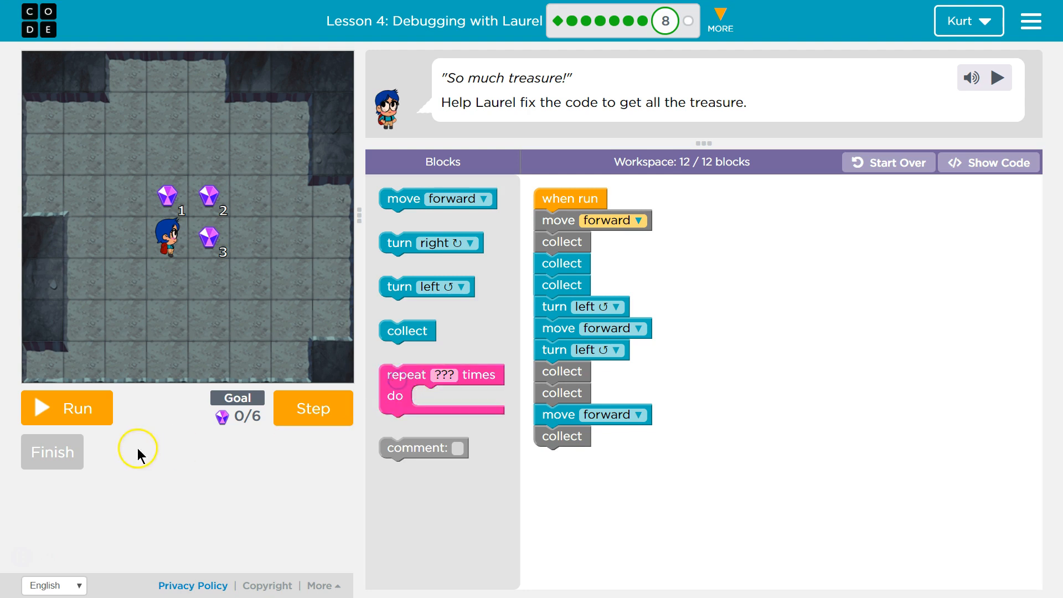
pyautogui.click(66, 408)
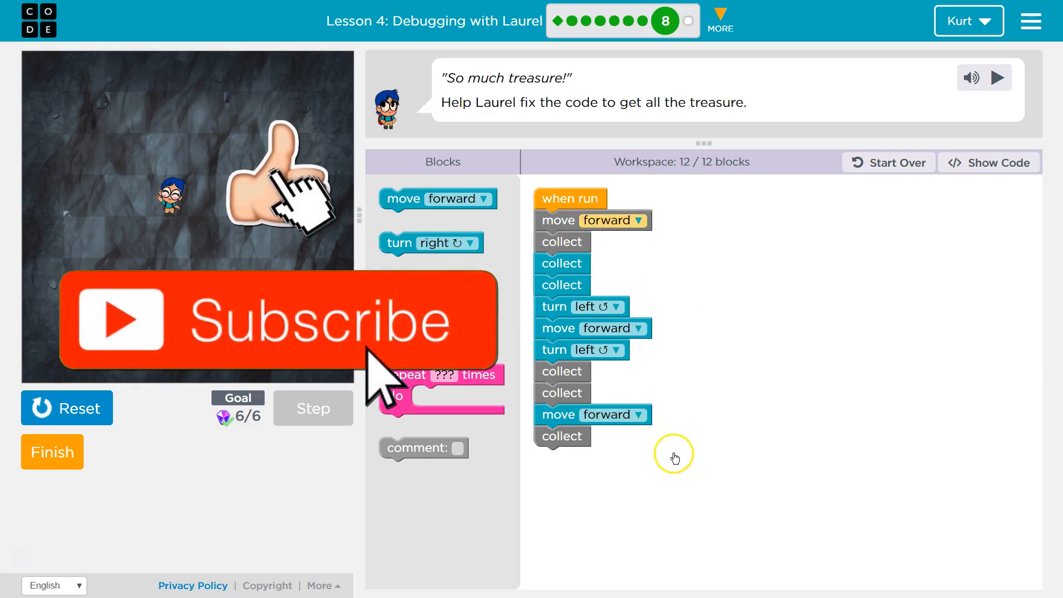
pyautogui.moveTo(554, 513)
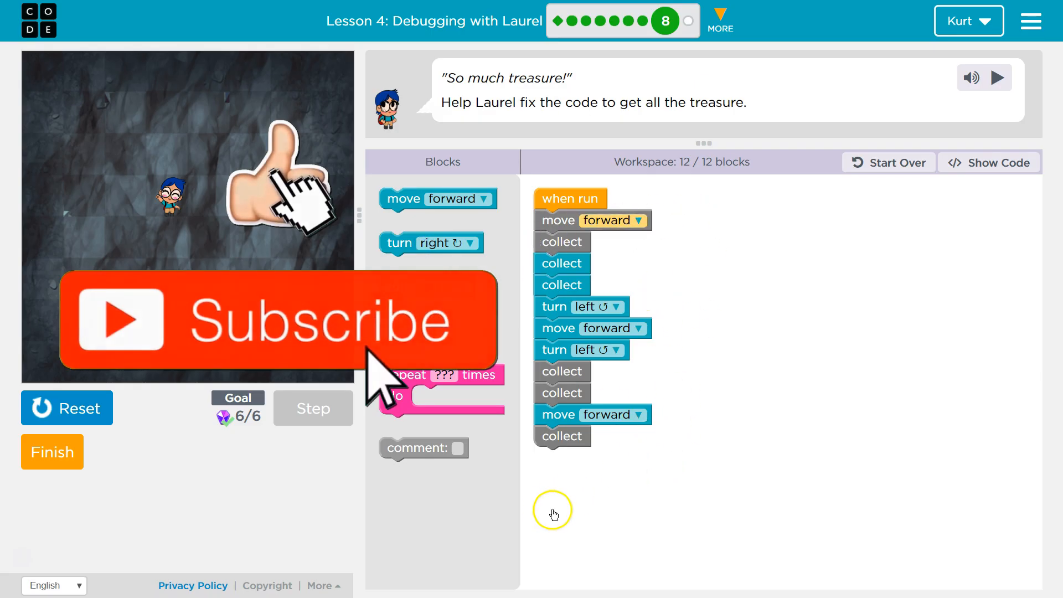